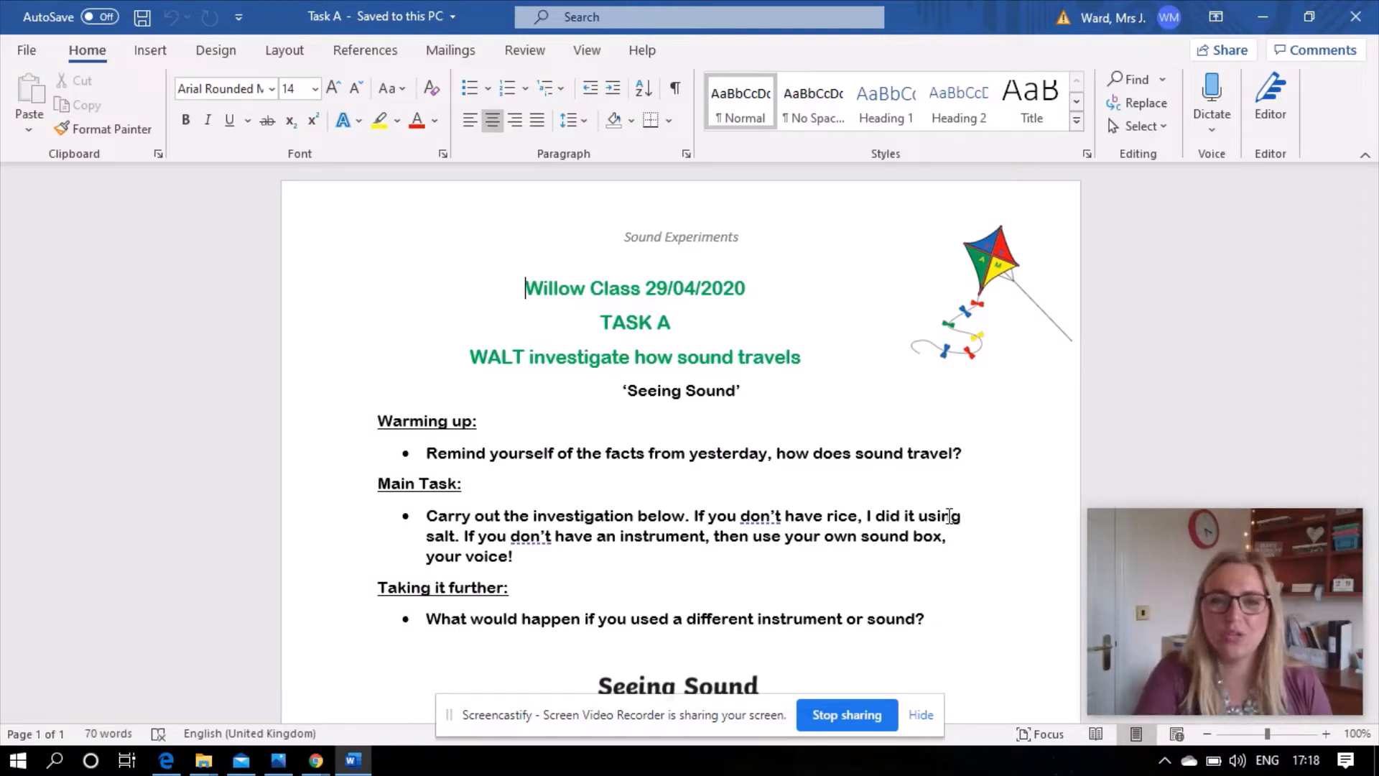
# Step: Scroll down the Task B underwater experiment through its supplies and numbered steps
pyautogui.scroll(-3)
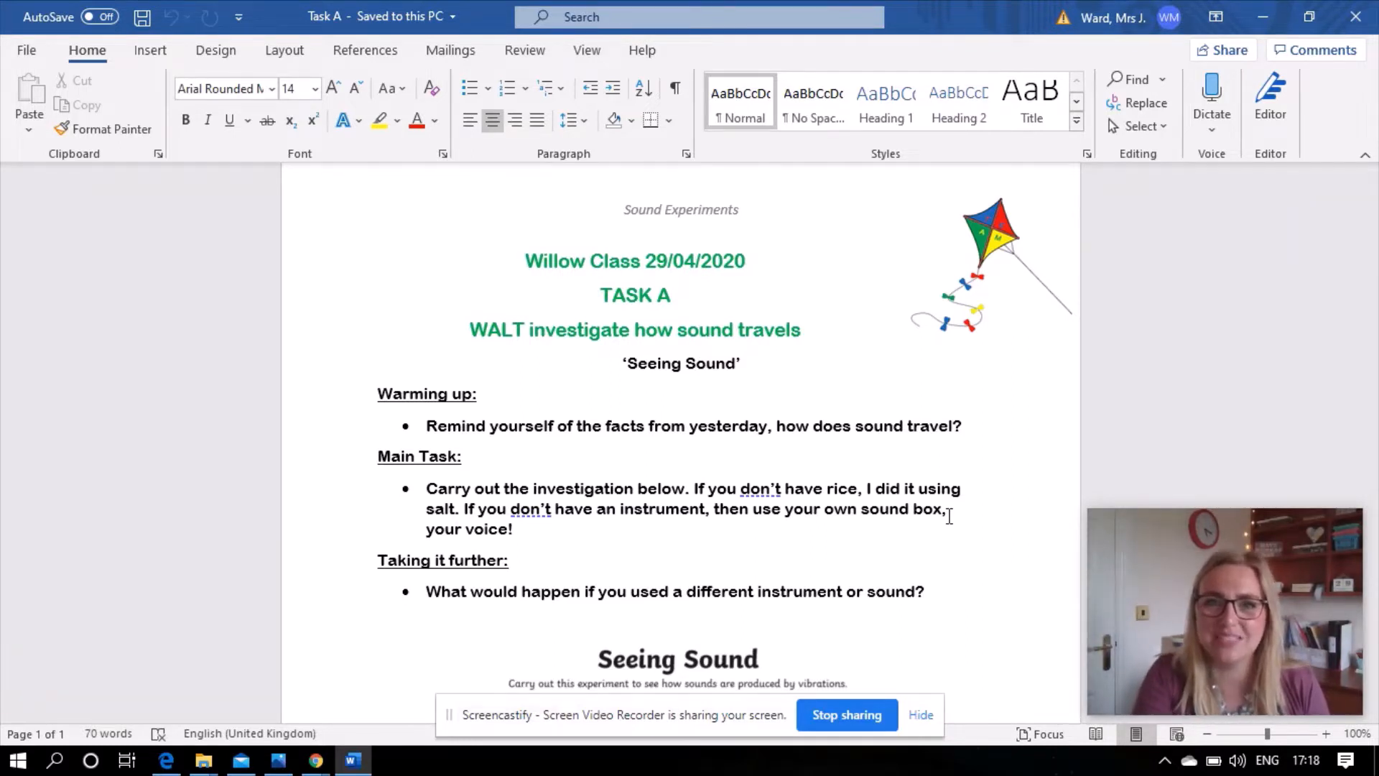
pyautogui.scroll(-3)
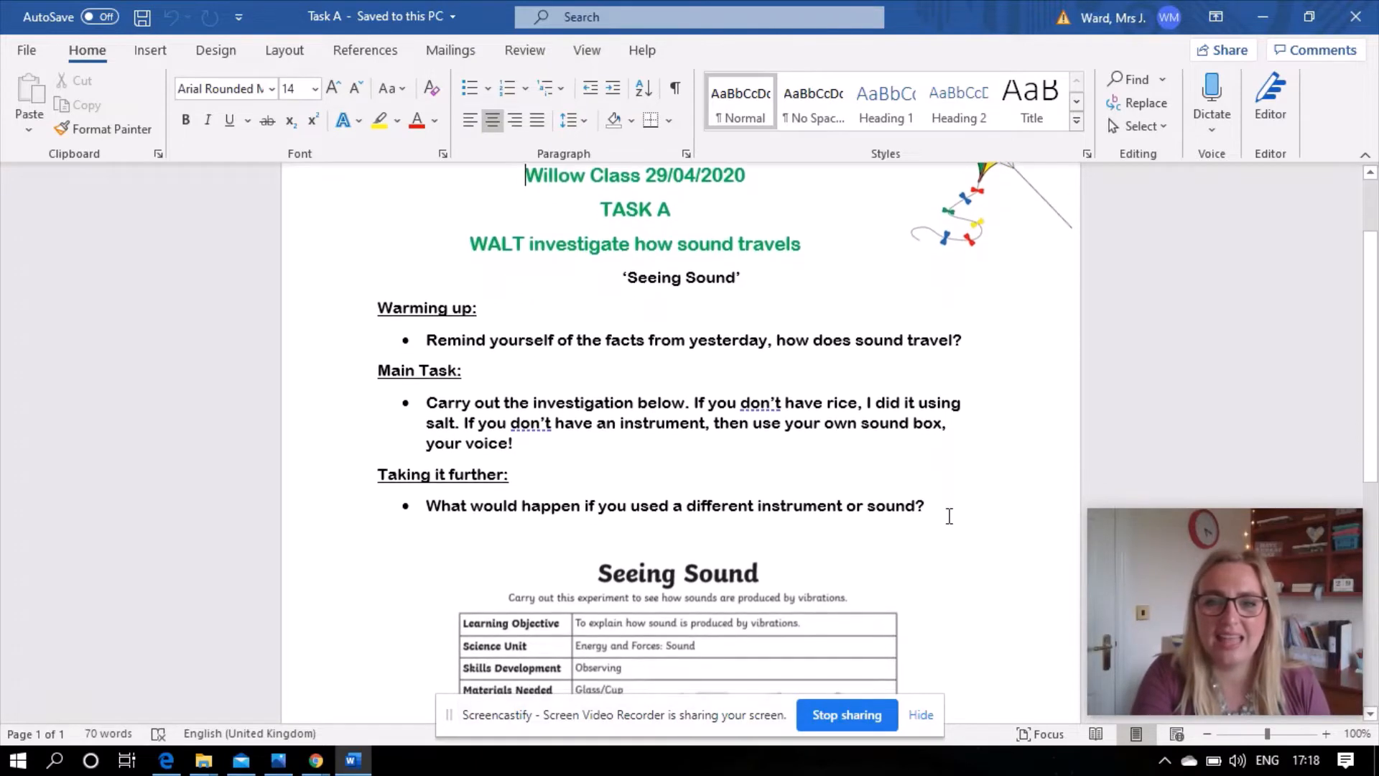
pyautogui.scroll(-3)
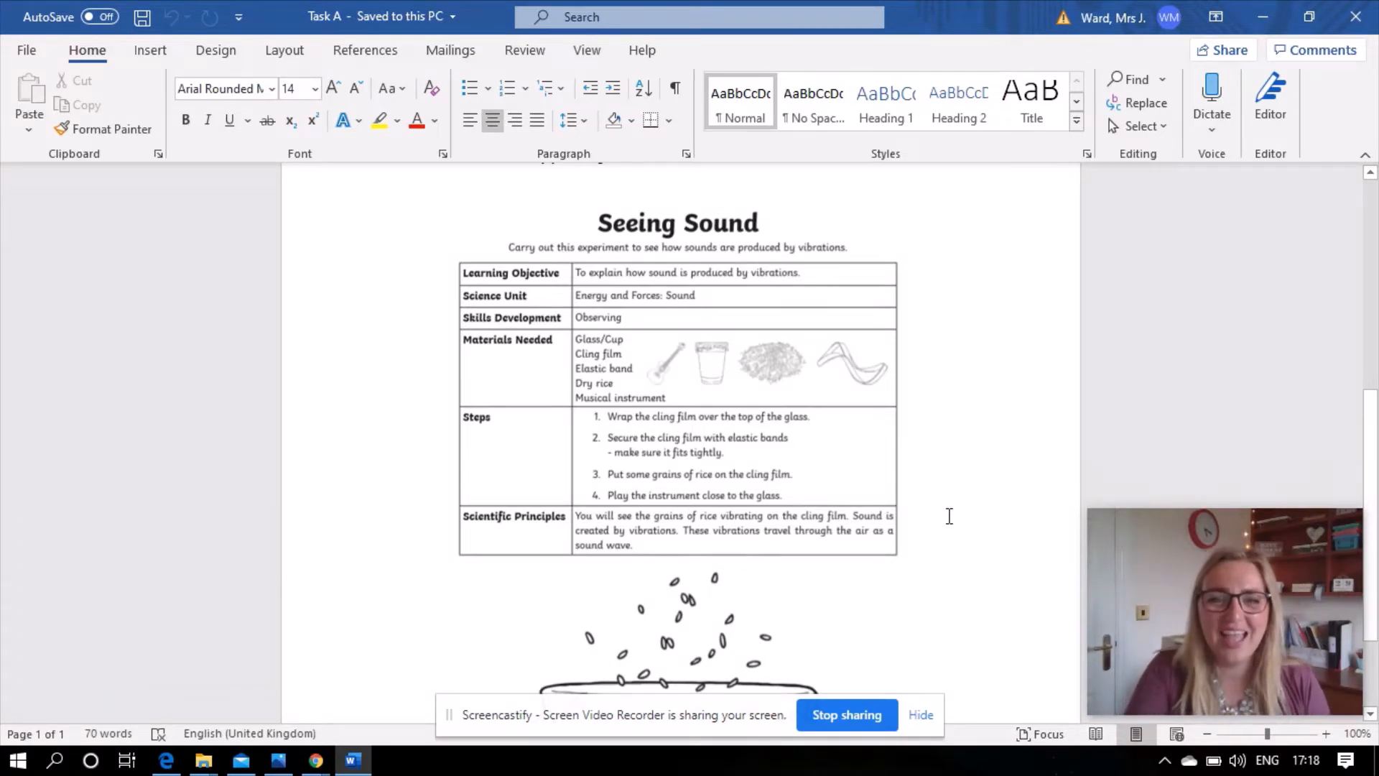
pyautogui.scroll(-3)
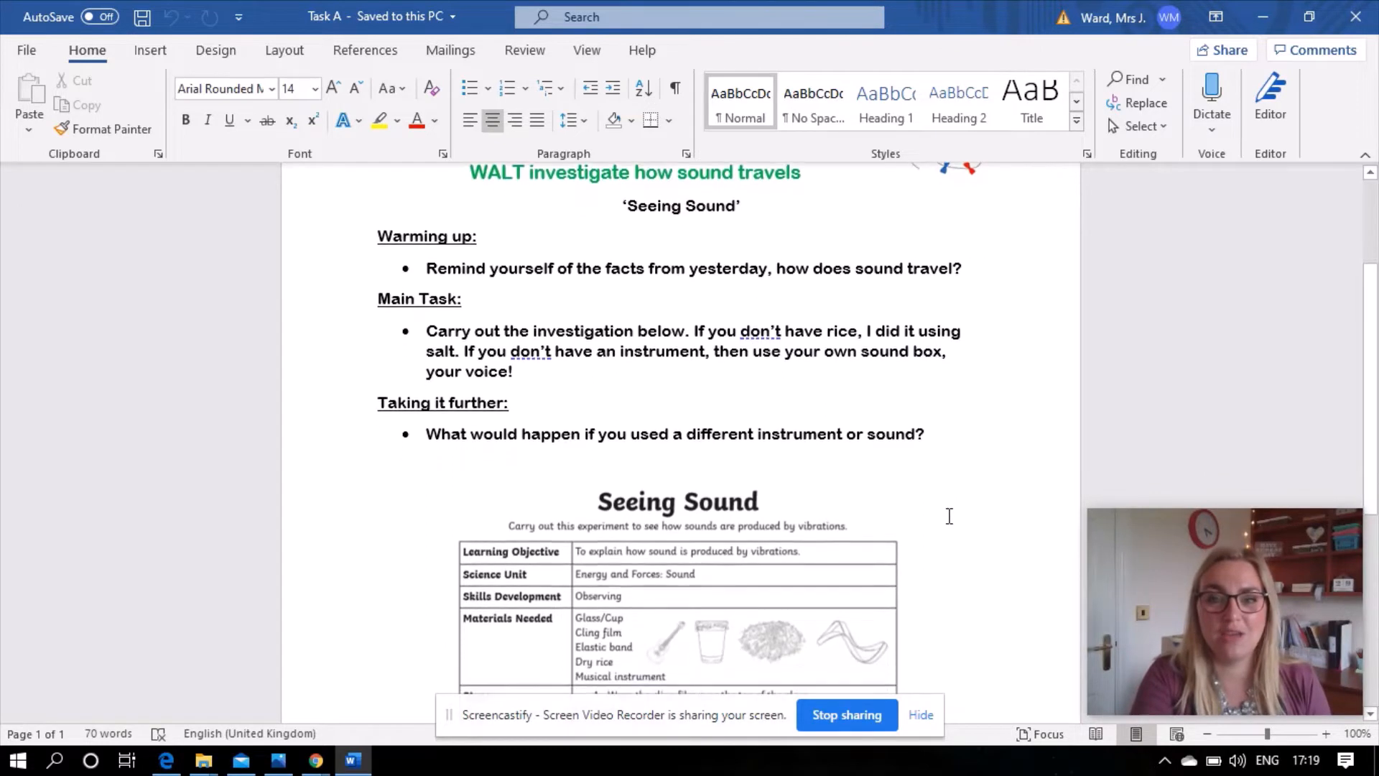
pyautogui.scroll(-3)
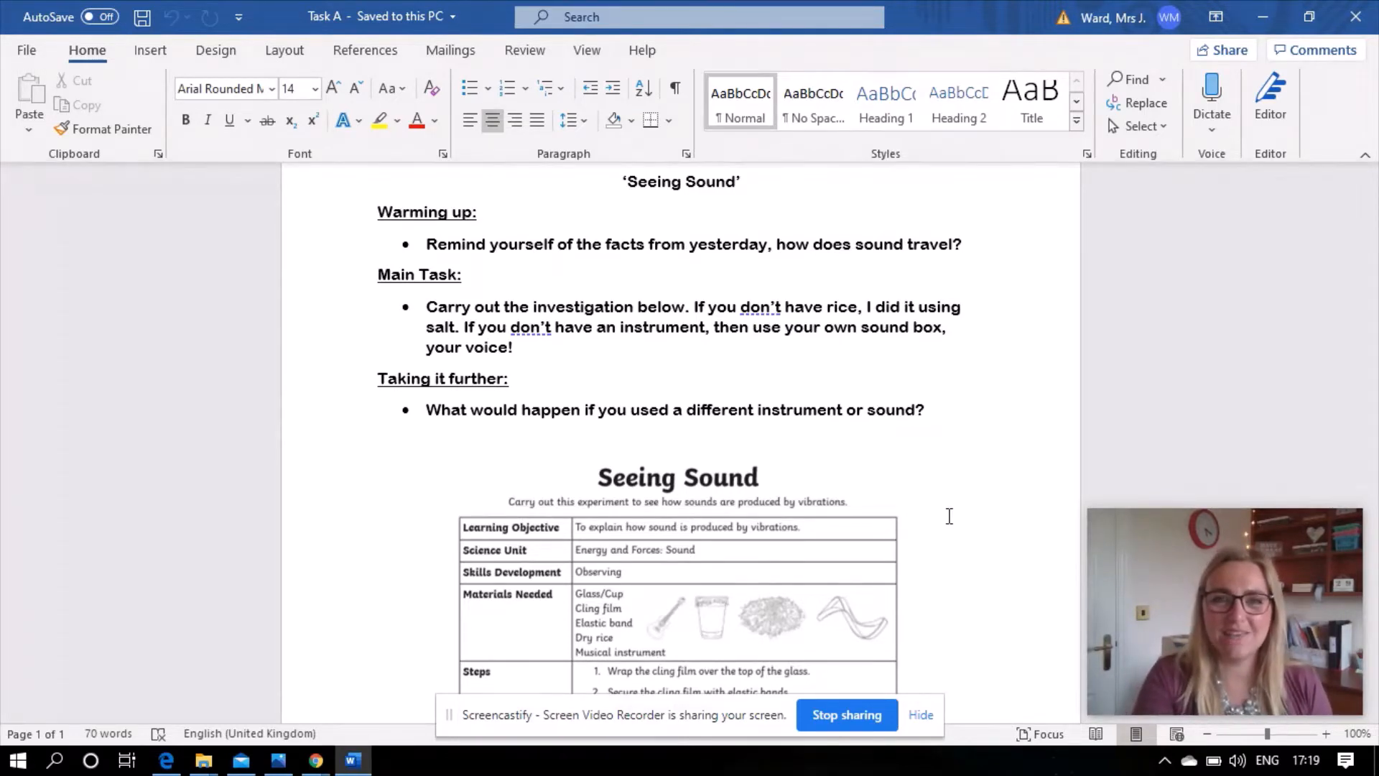
pyautogui.scroll(-3)
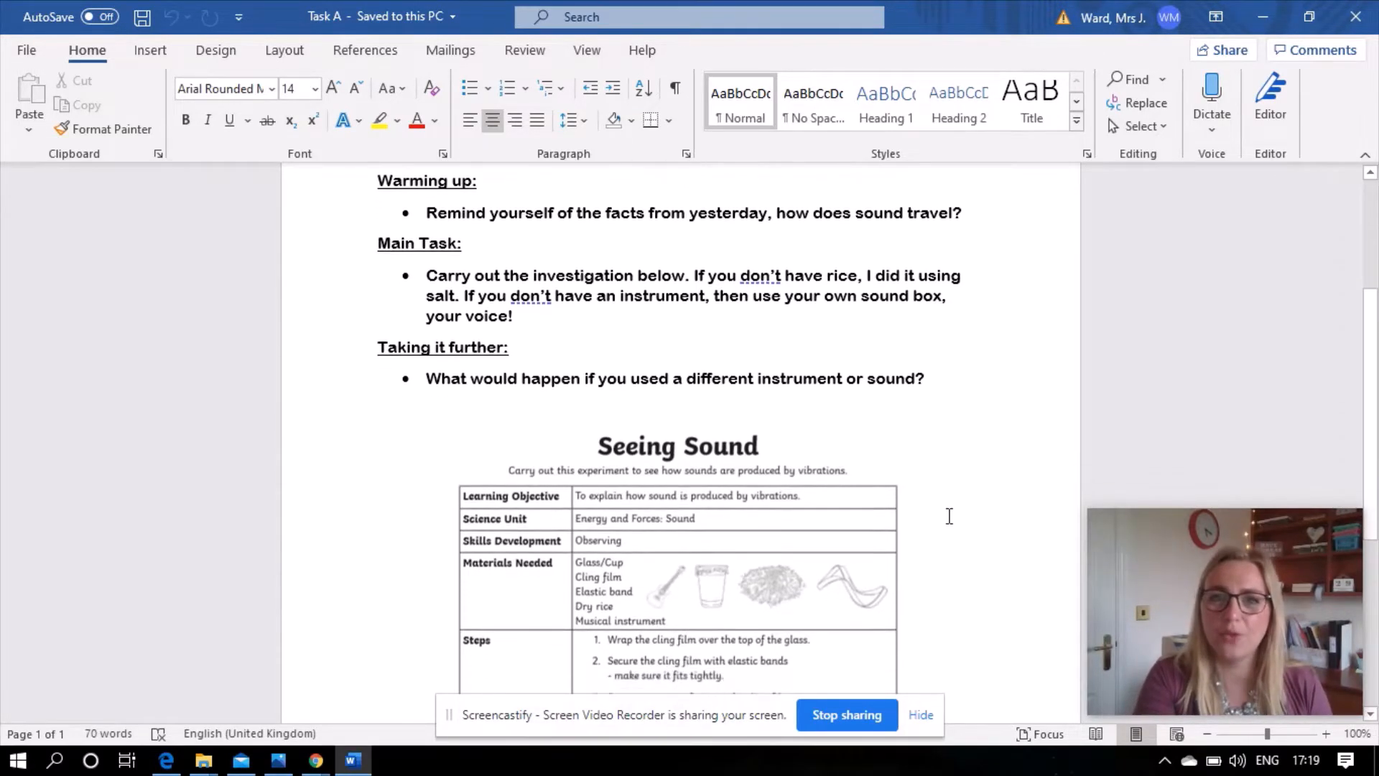
pyautogui.scroll(-3)
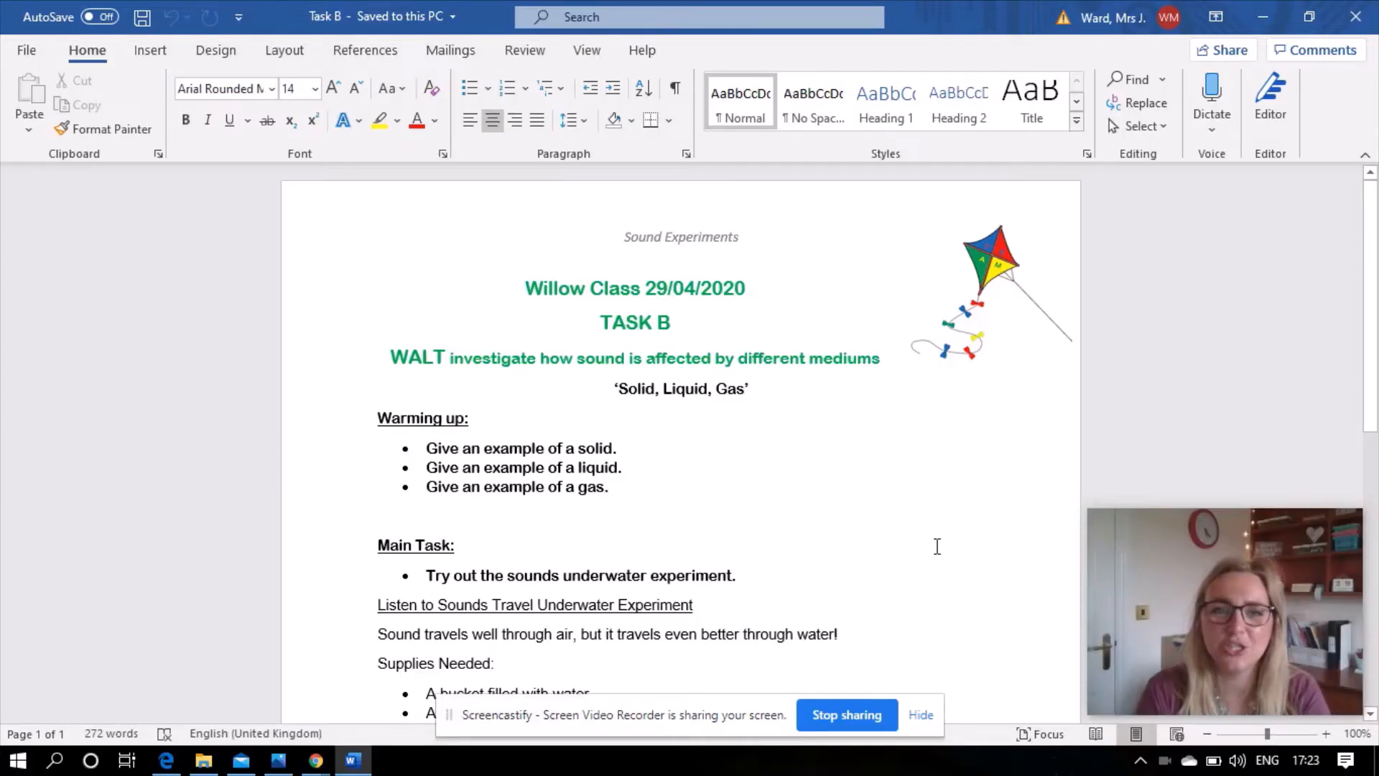
# Step: Scroll to the water-speed conclusion paragraph and the Taking it Further heading
pyautogui.click(525, 288)
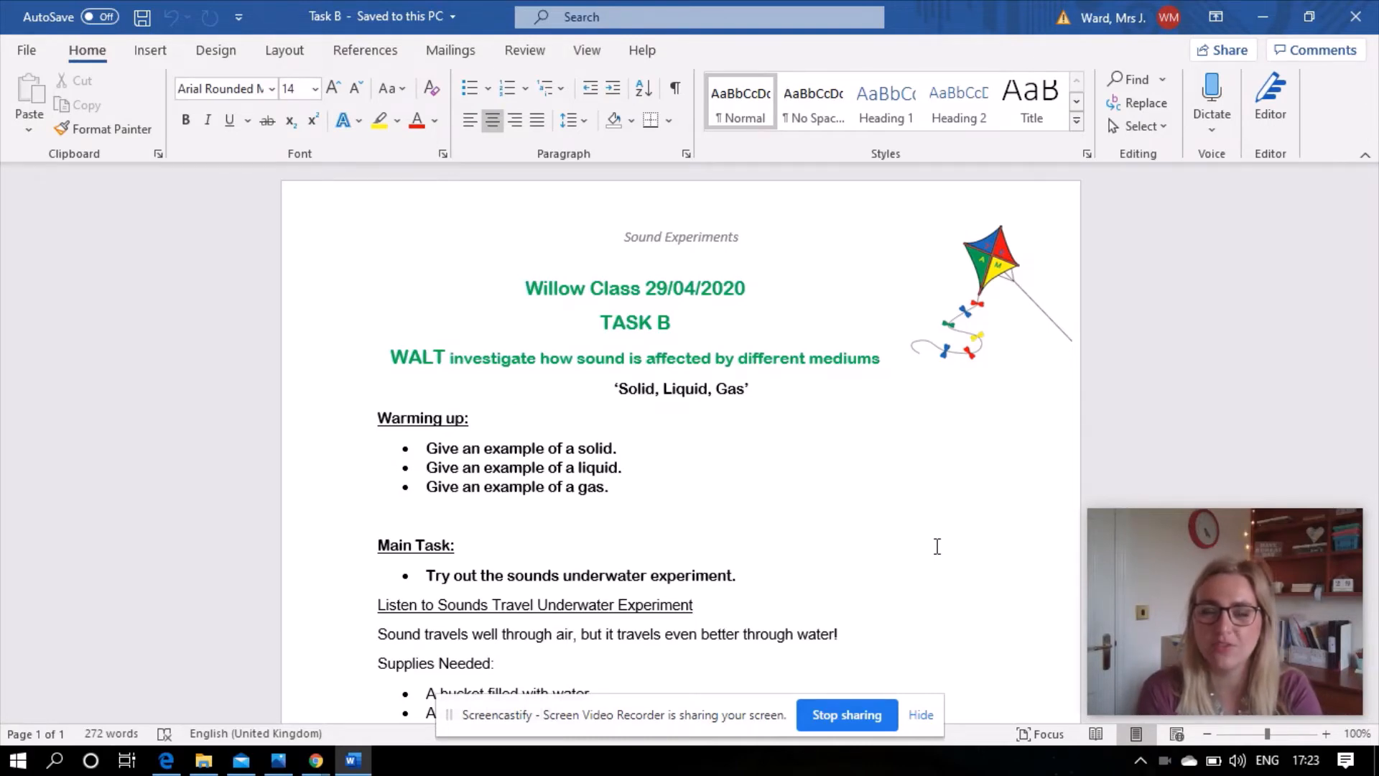
pyautogui.click(527, 288)
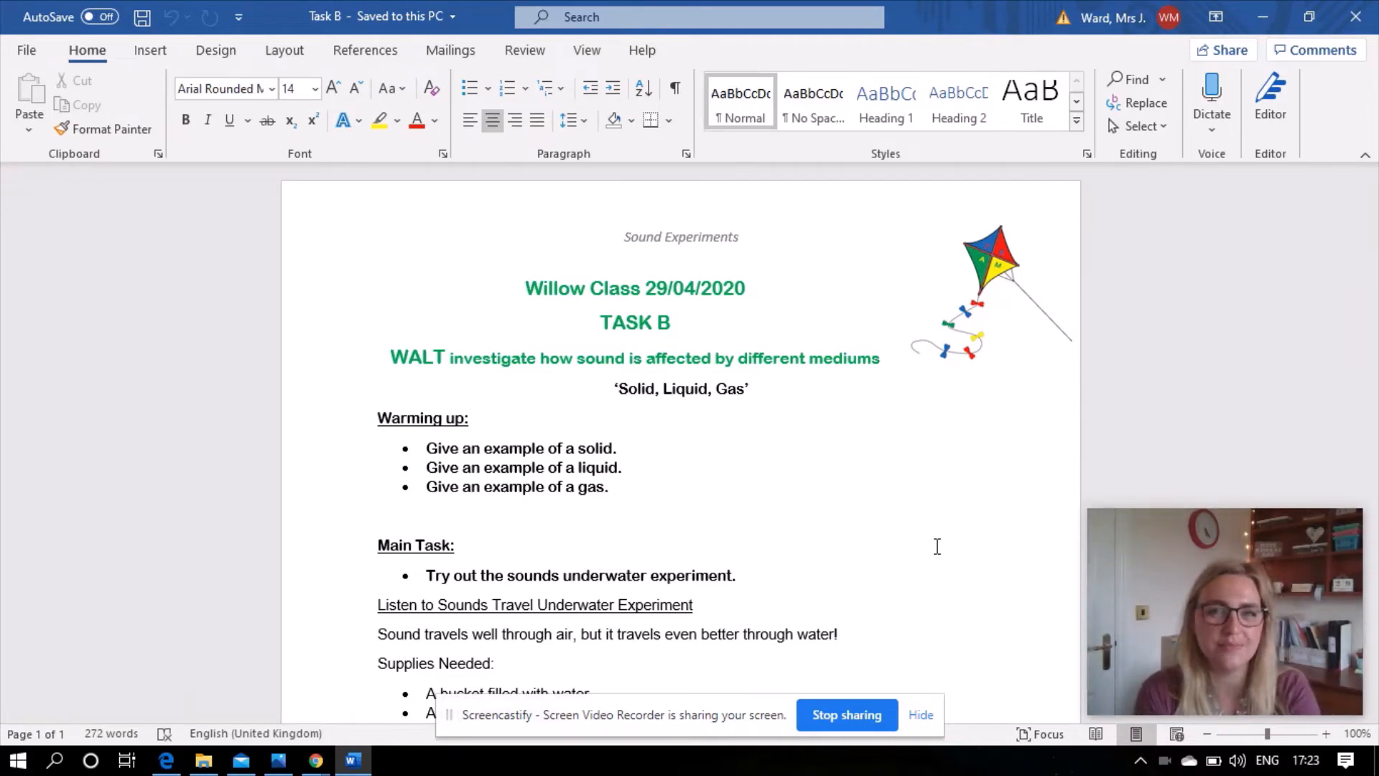
pyautogui.click(526, 288)
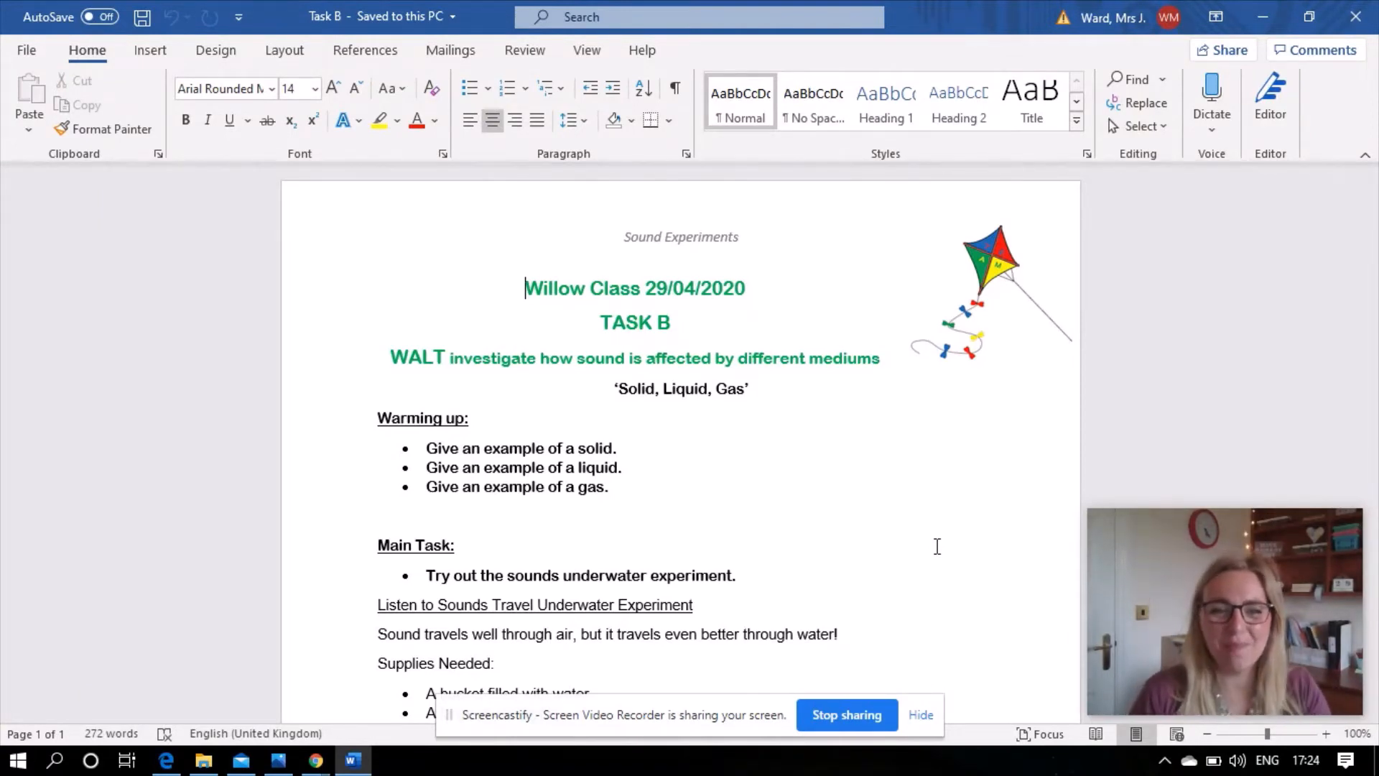
pyautogui.scroll(-3)
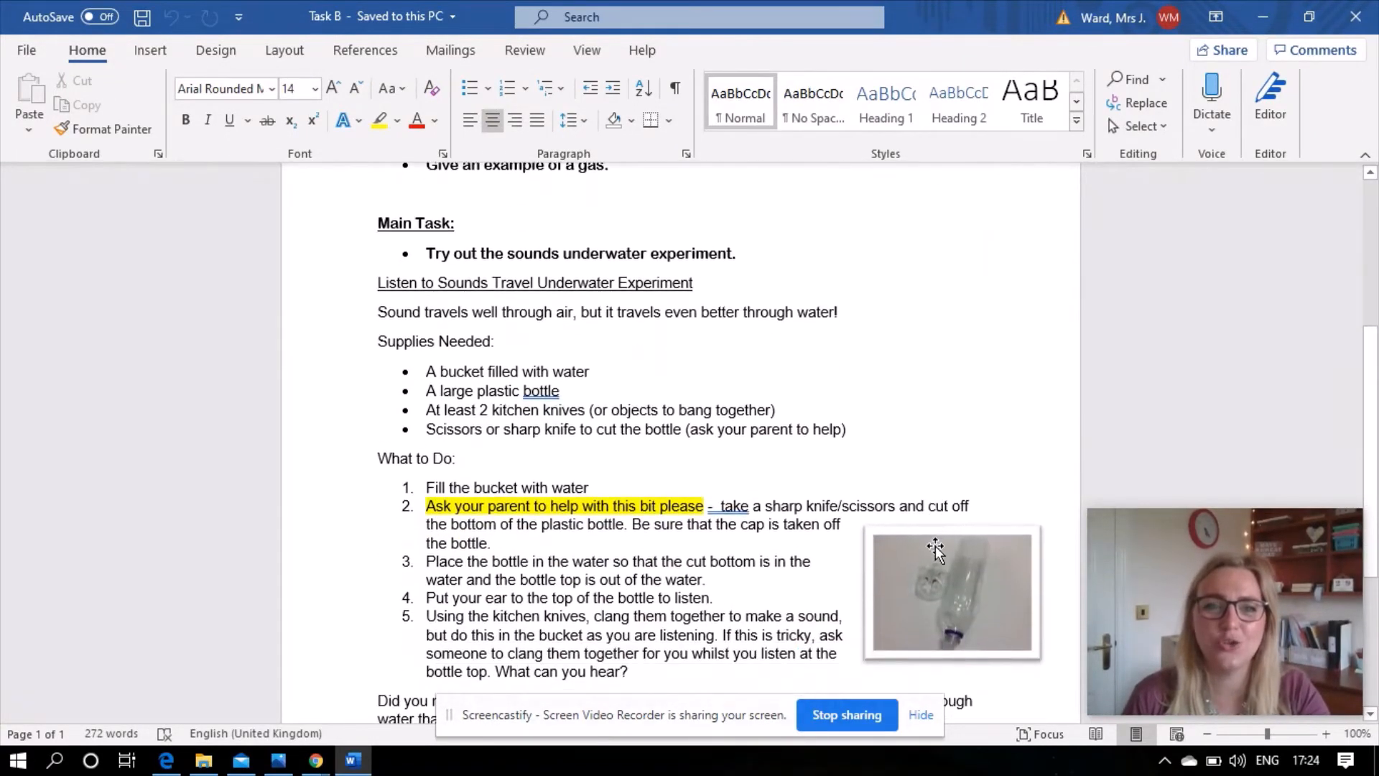
pyautogui.scroll(-3)
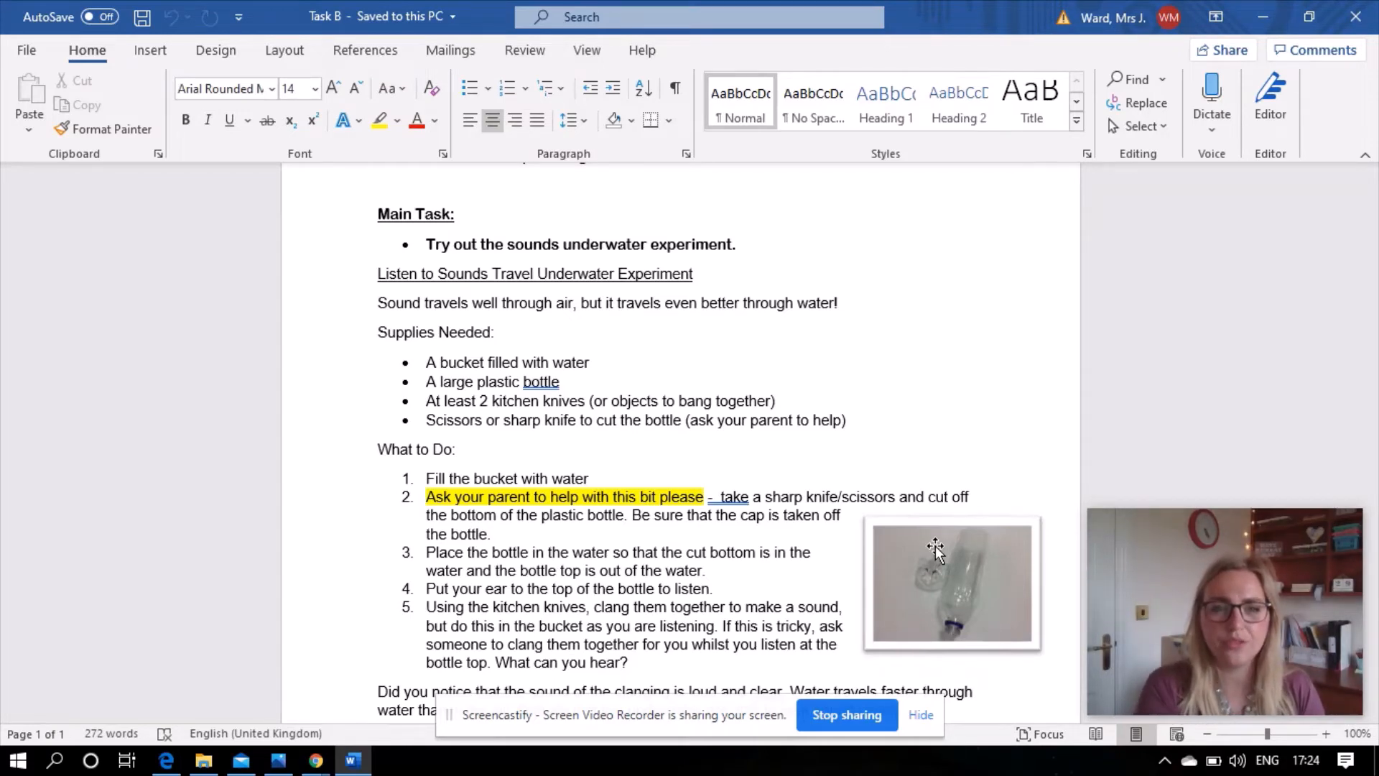
pyautogui.scroll(-3)
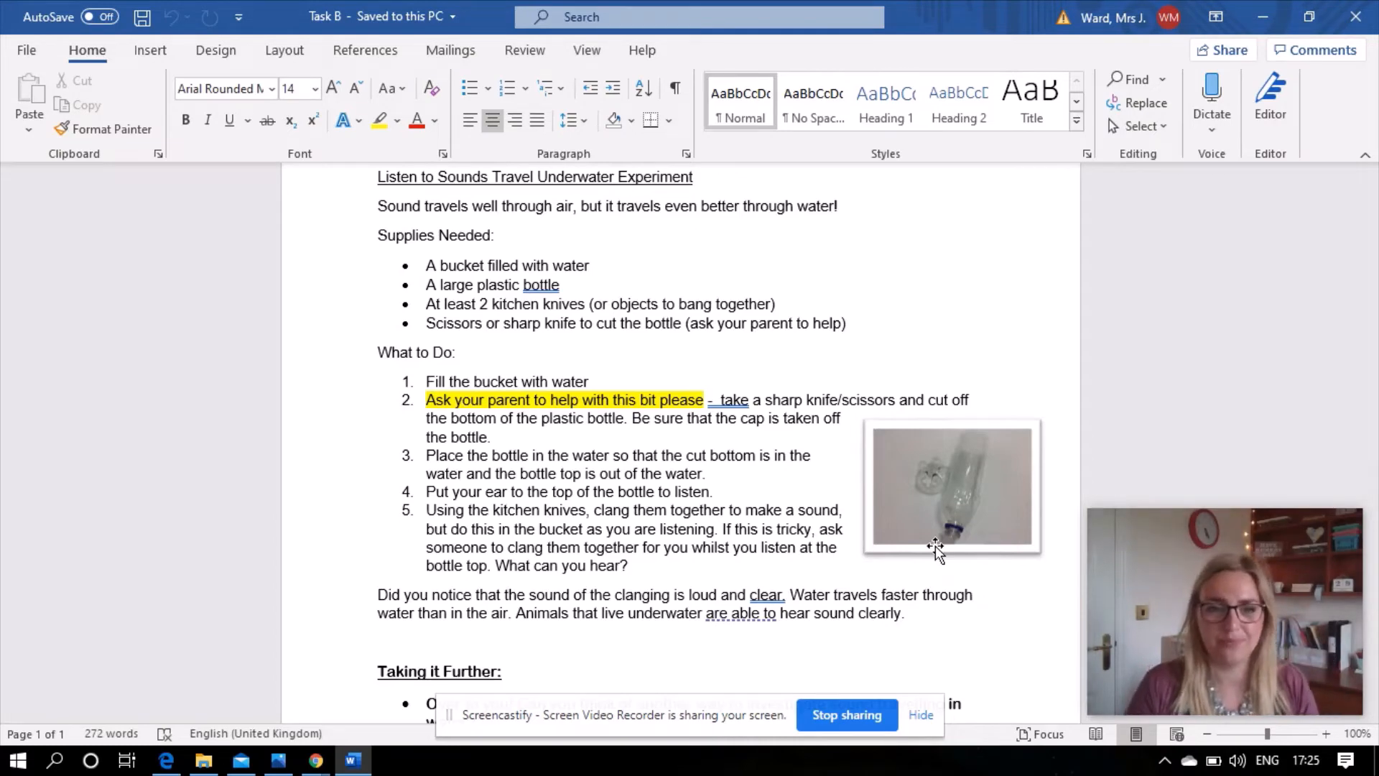
# Step: Scroll to the end of the Task B worksheet before moving to Task C
pyautogui.scroll(-3)
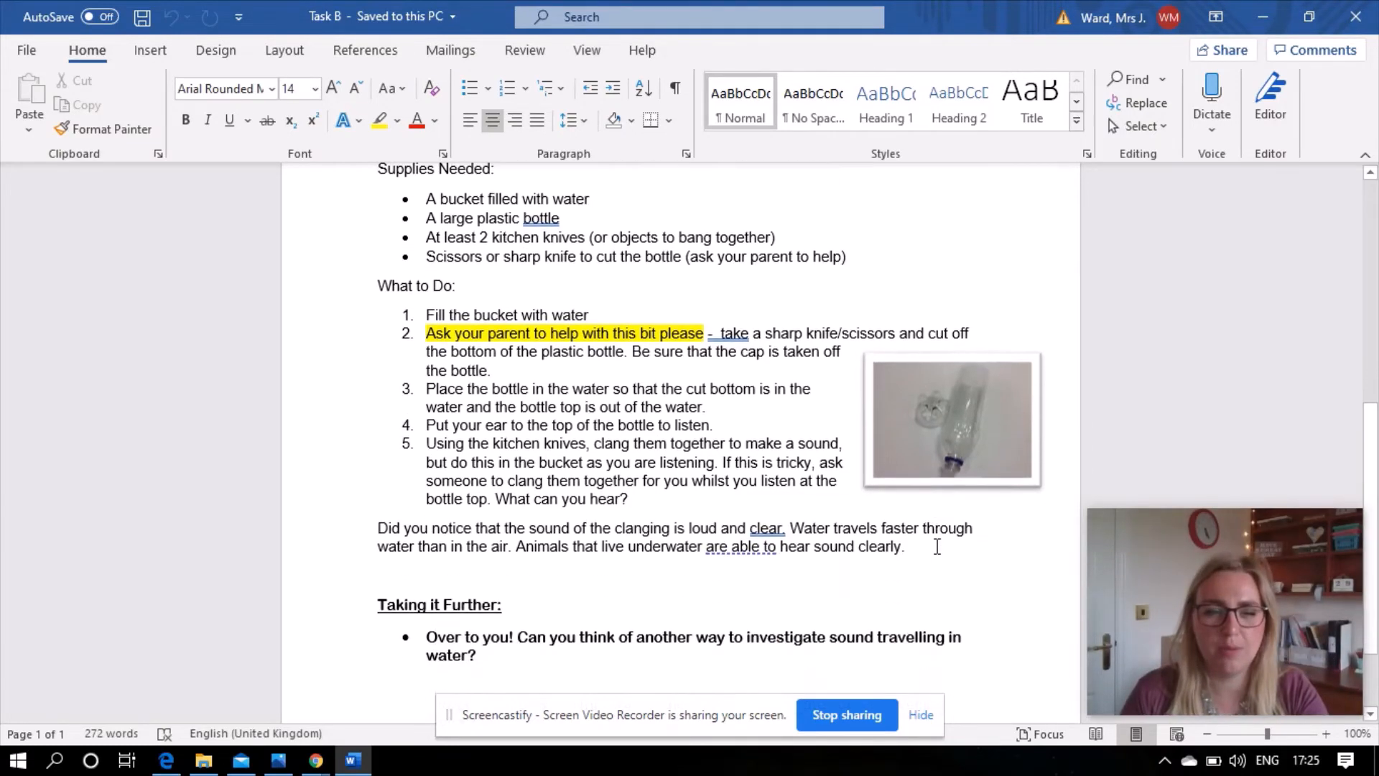
pyautogui.scroll(-3)
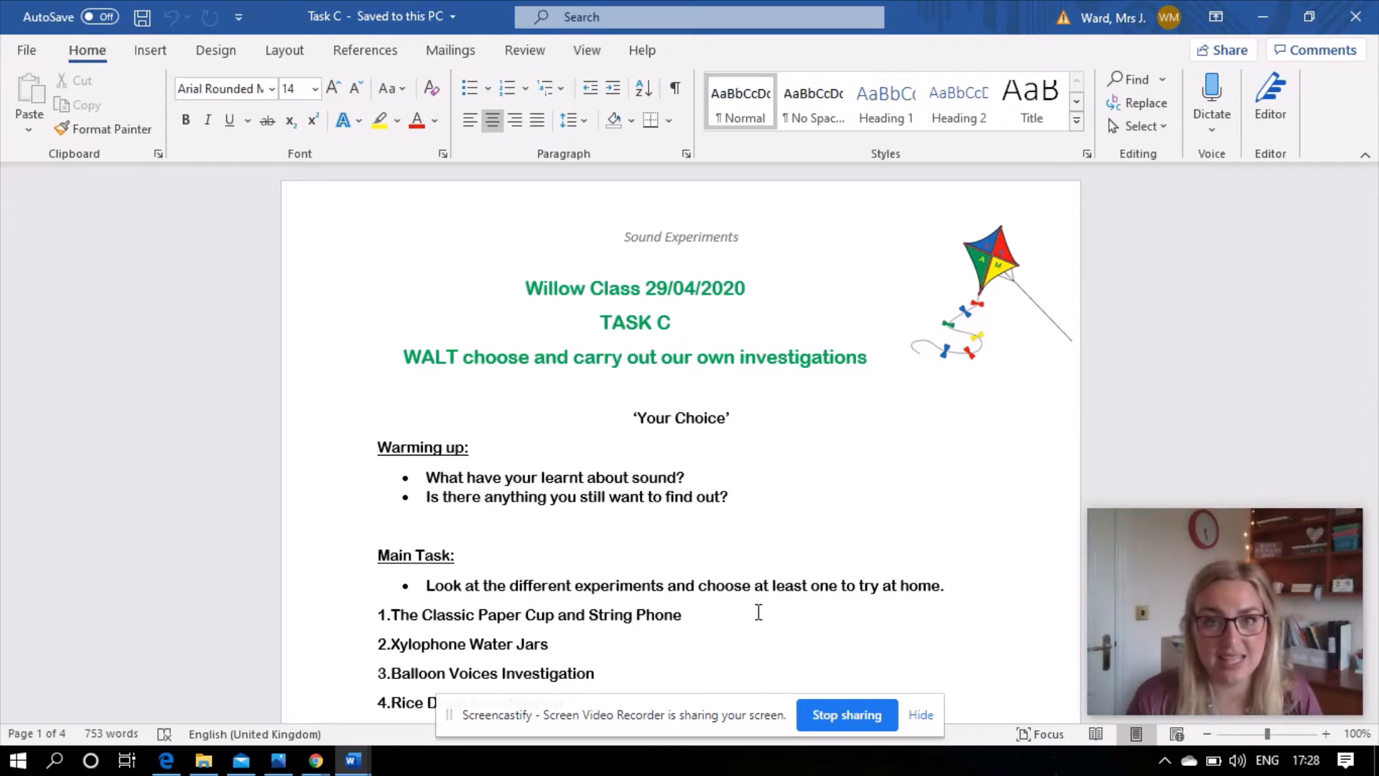
pyautogui.click(525, 288)
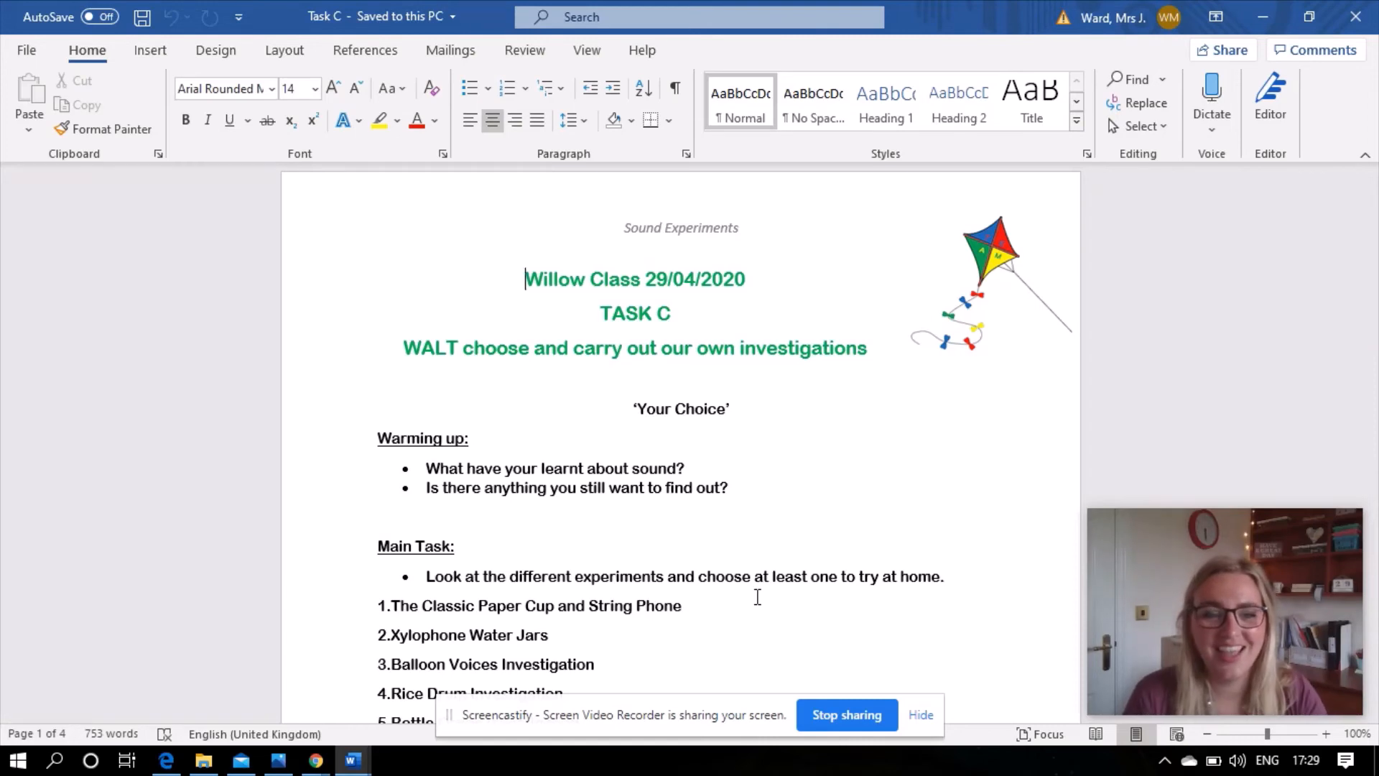
# Step: Scroll Task C to show experiments 1–8 and the Taking it further heading
pyautogui.scroll(-3)
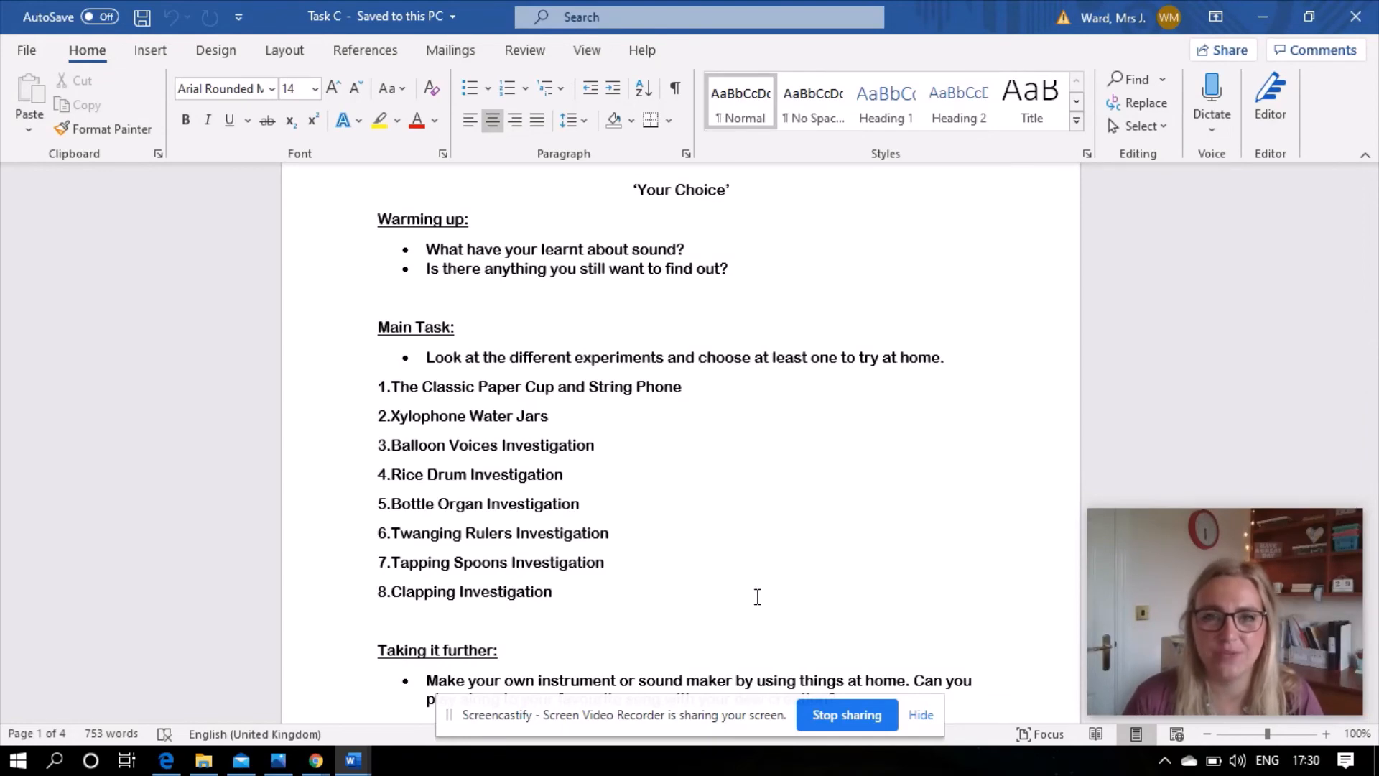
pyautogui.scroll(-3)
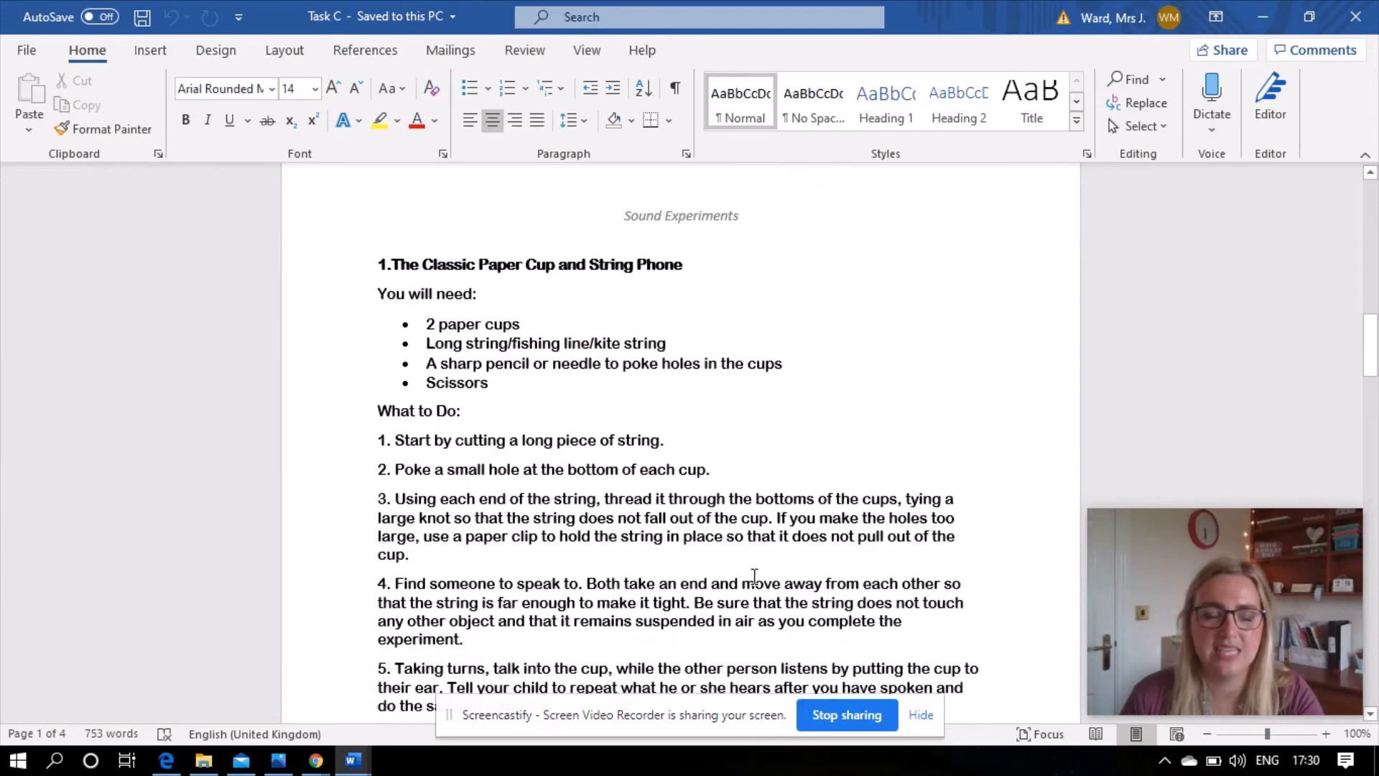
pyautogui.scroll(-3)
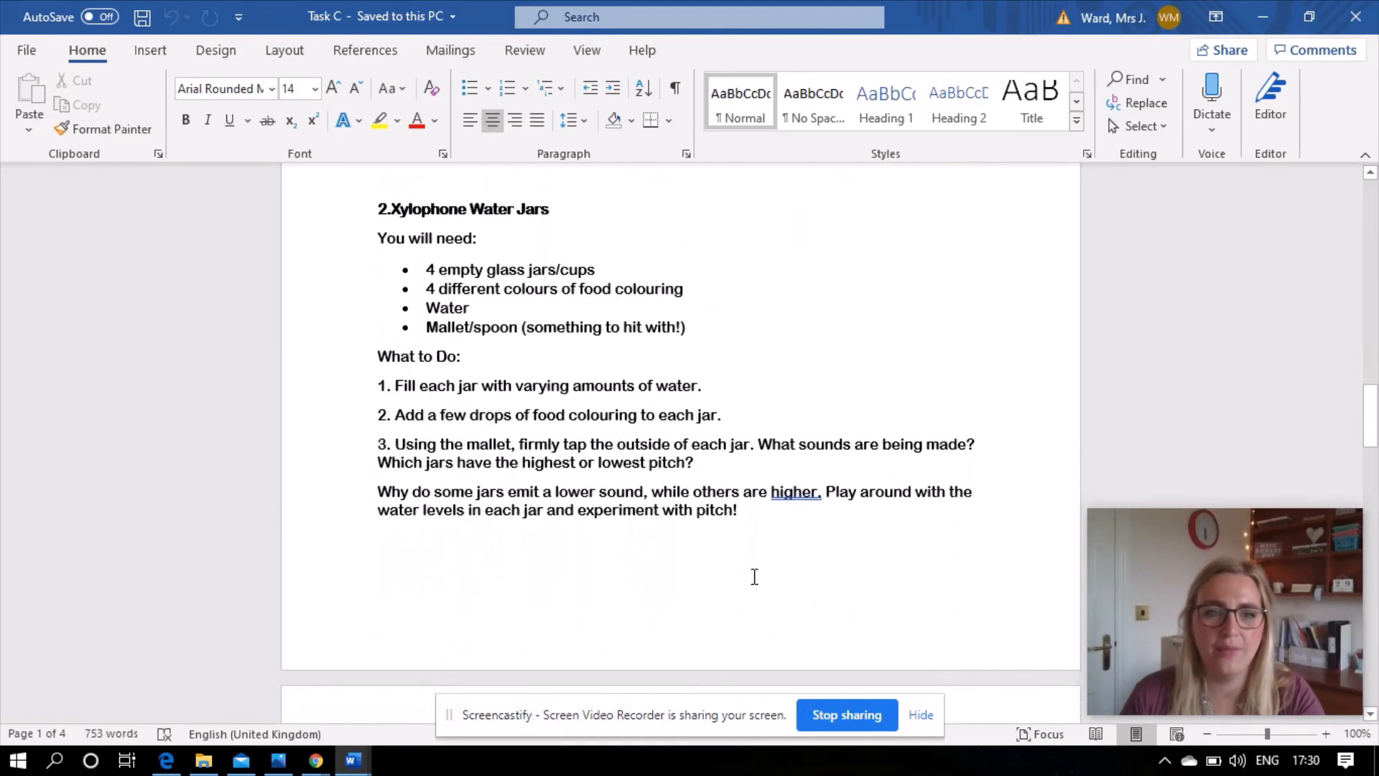
pyautogui.scroll(-3)
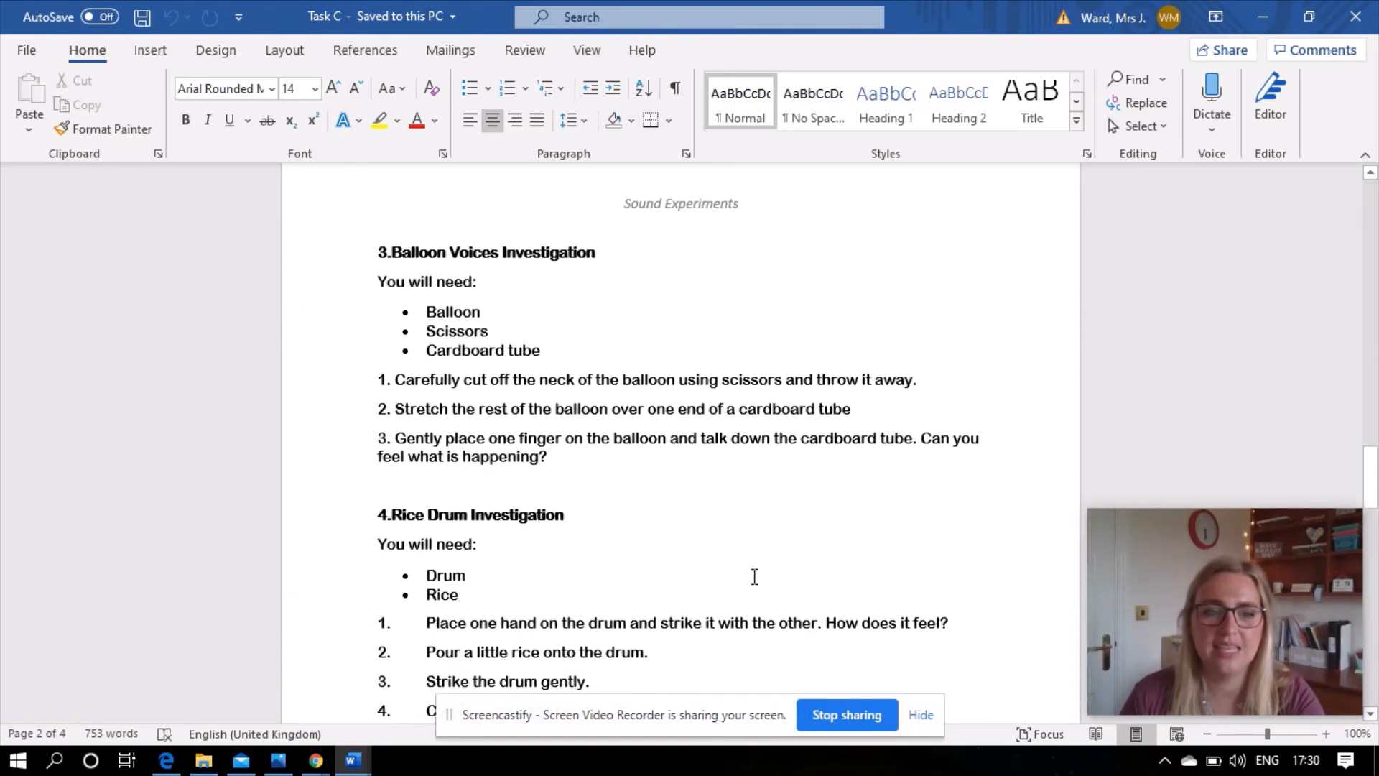
pyautogui.scroll(-3)
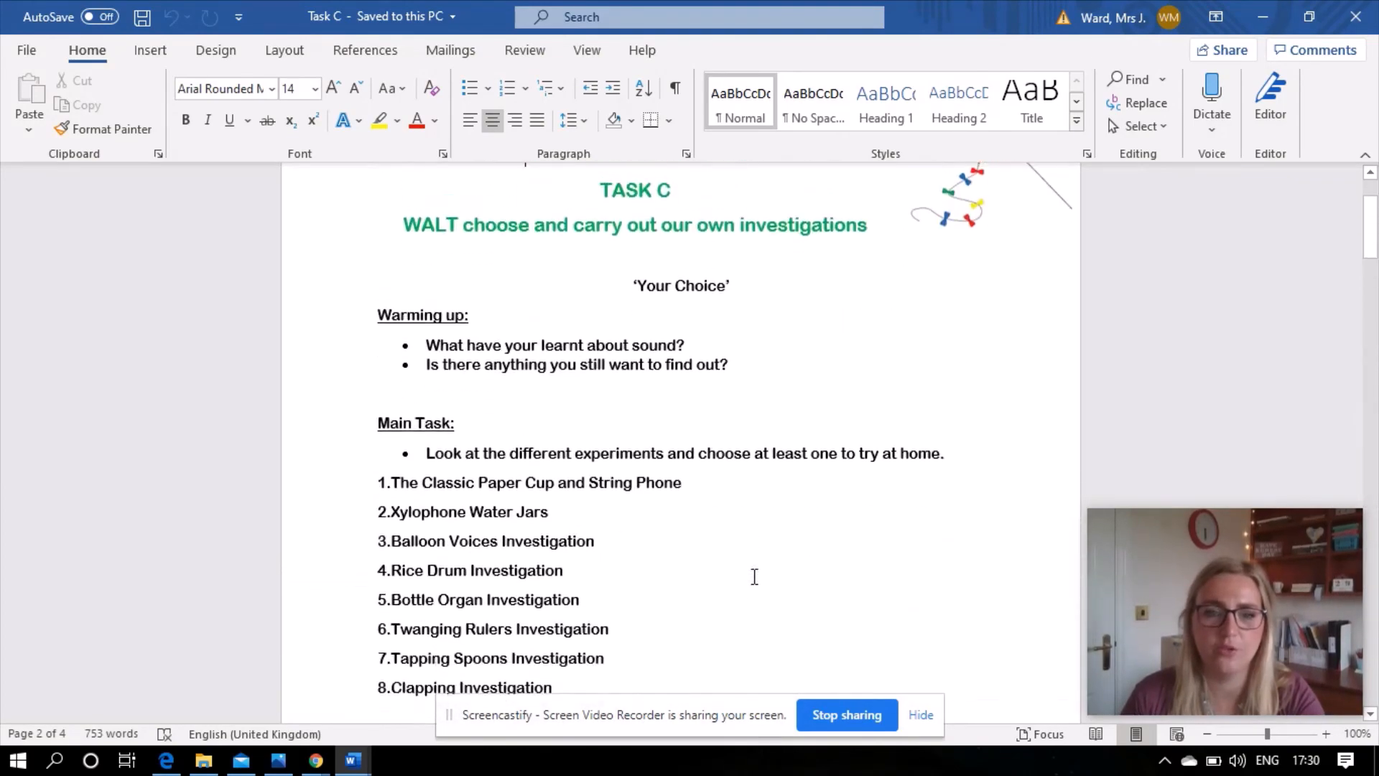
pyautogui.scroll(-3)
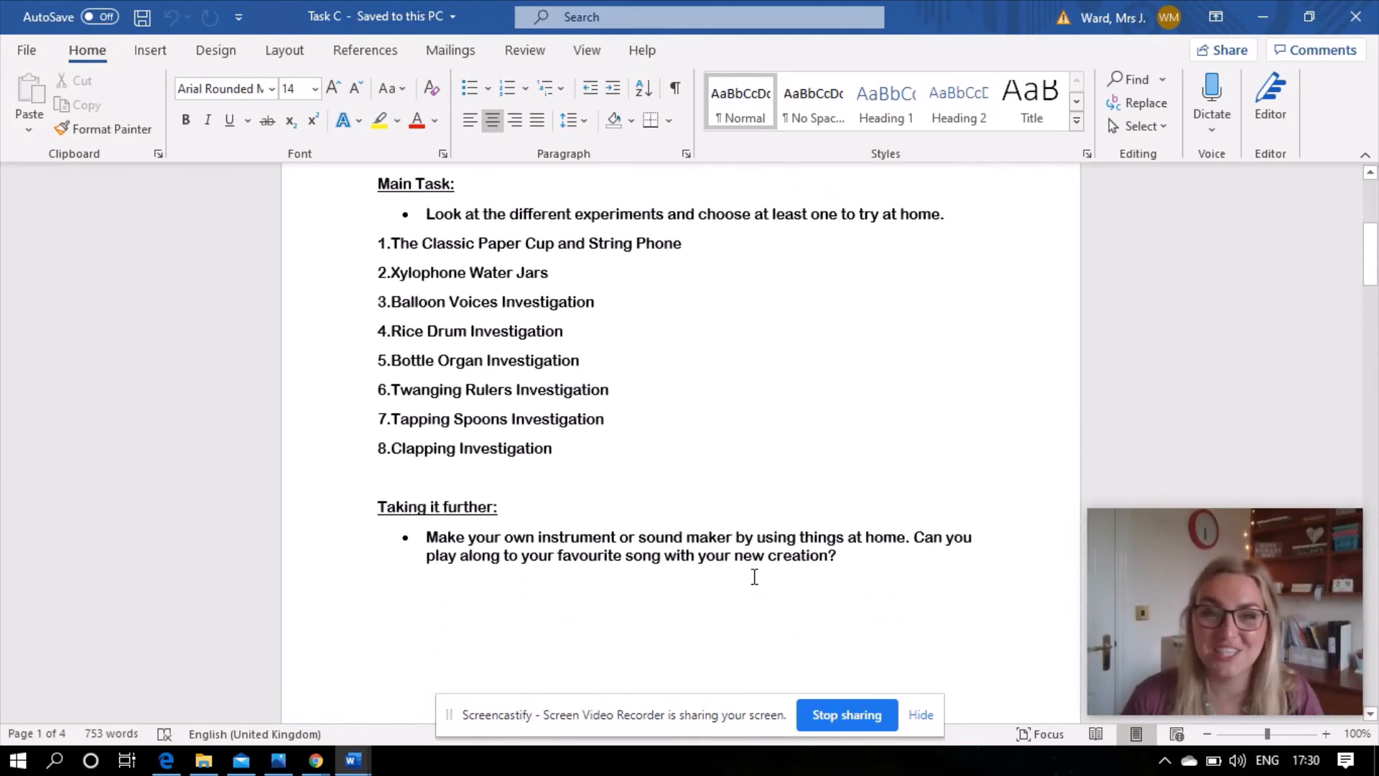